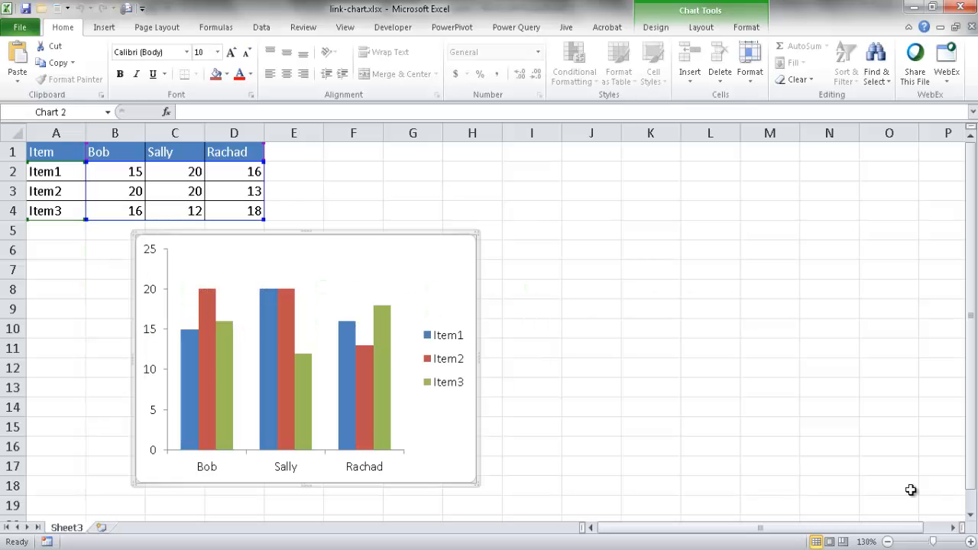
{"action": "mouse_move", "coordinate": [838, 455]}
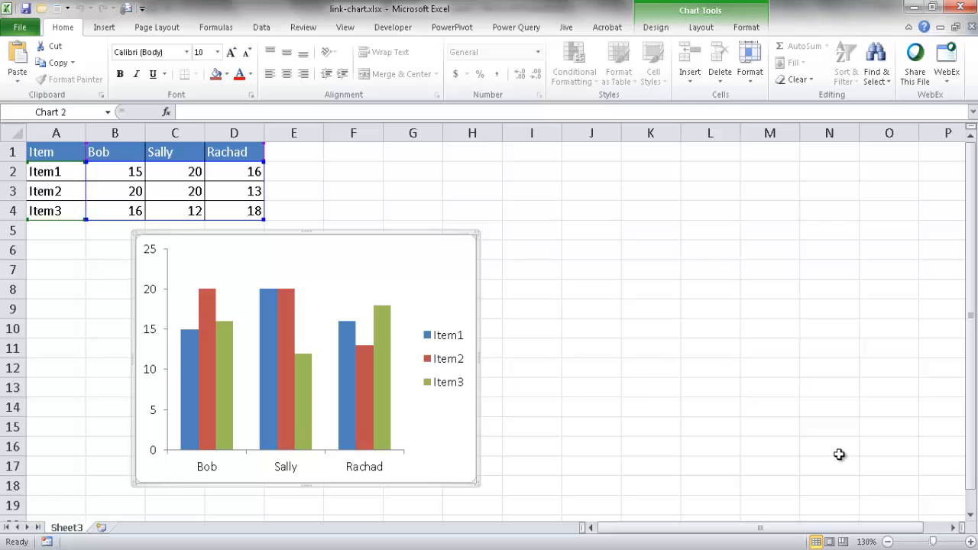
{"action": "mouse_move", "coordinate": [595, 300]}
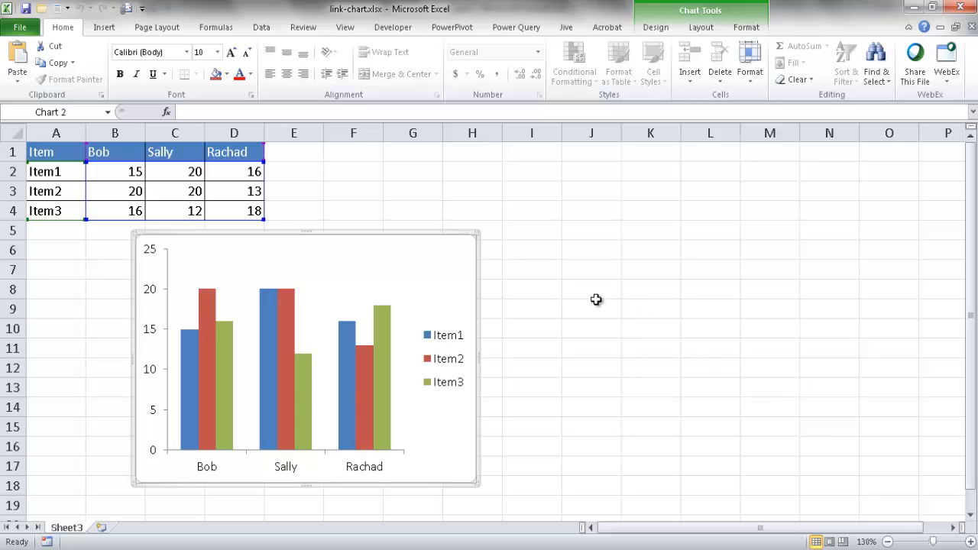
{"action": "mouse_move", "coordinate": [238, 321]}
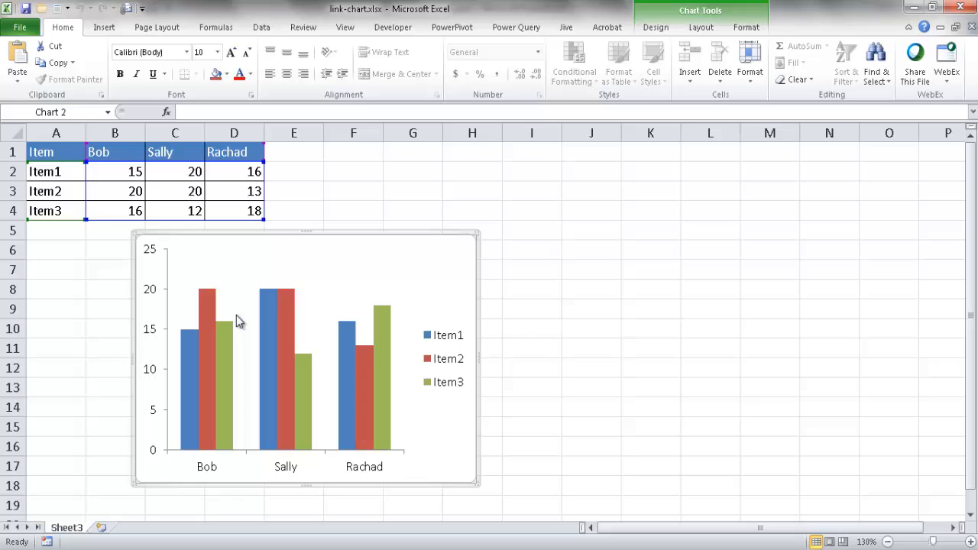
{"action": "mouse_move", "coordinate": [314, 541]}
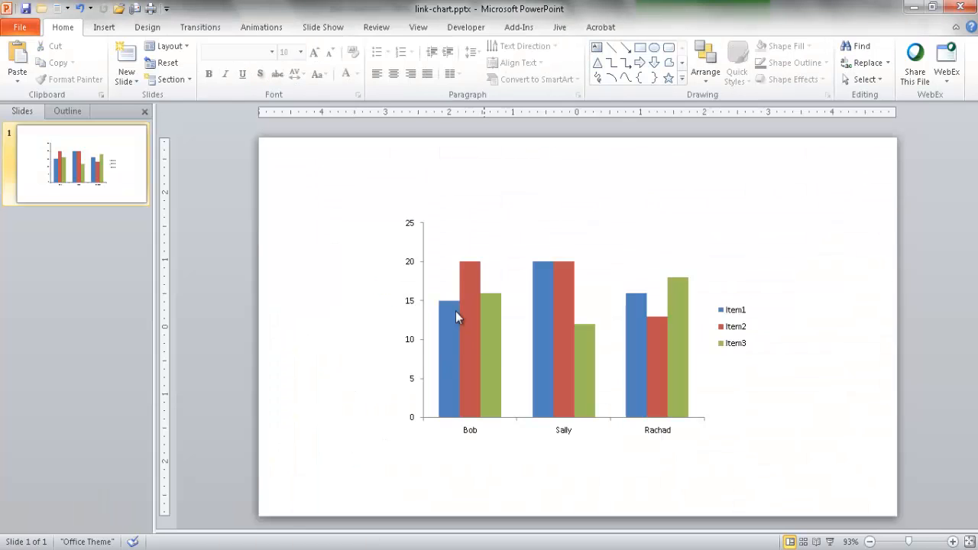
{"action": "mouse_move", "coordinate": [614, 287]}
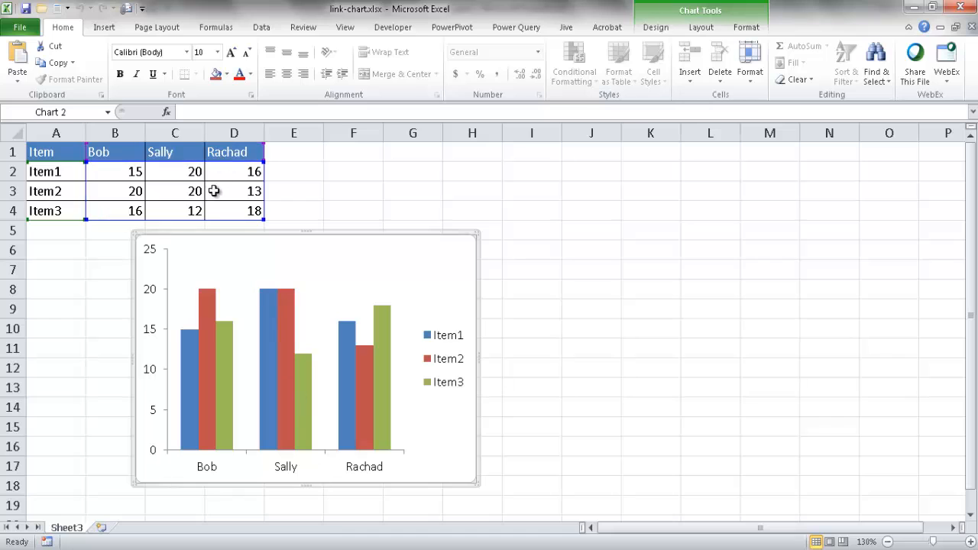
Change Bob's Item3 value in cell B4 to 200 so its bar dominates the chart.
{"action": "left_click", "coordinate": [115, 211]}
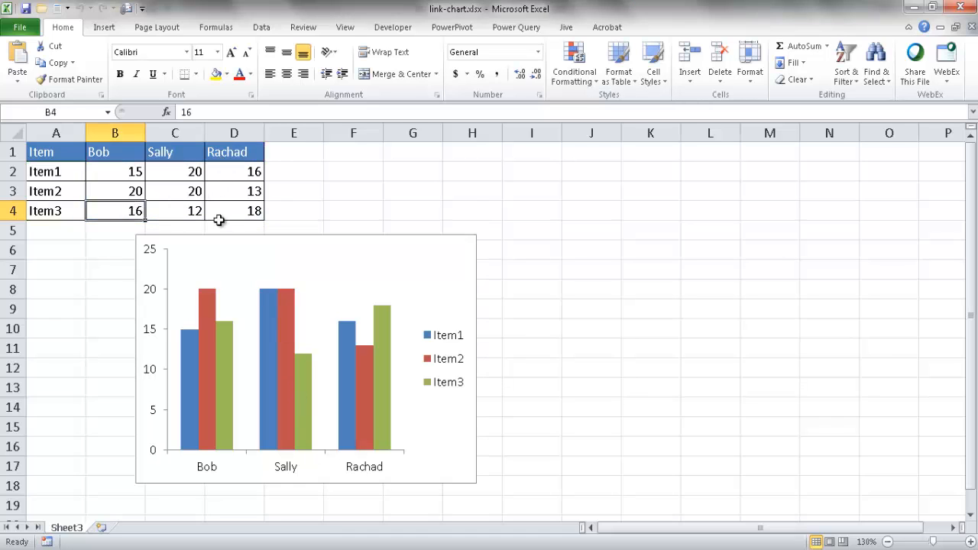
{"action": "type", "text": "200"}
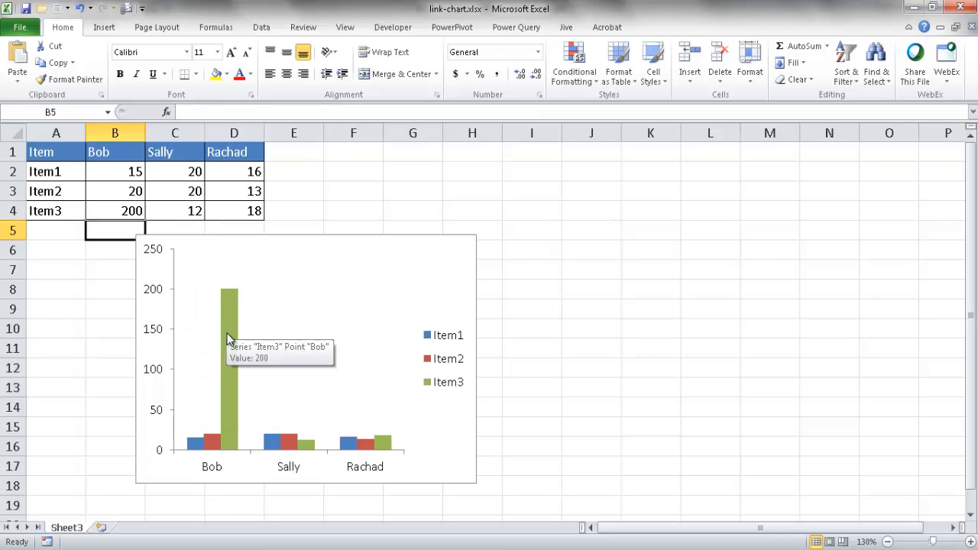
{"action": "mouse_move", "coordinate": [263, 450]}
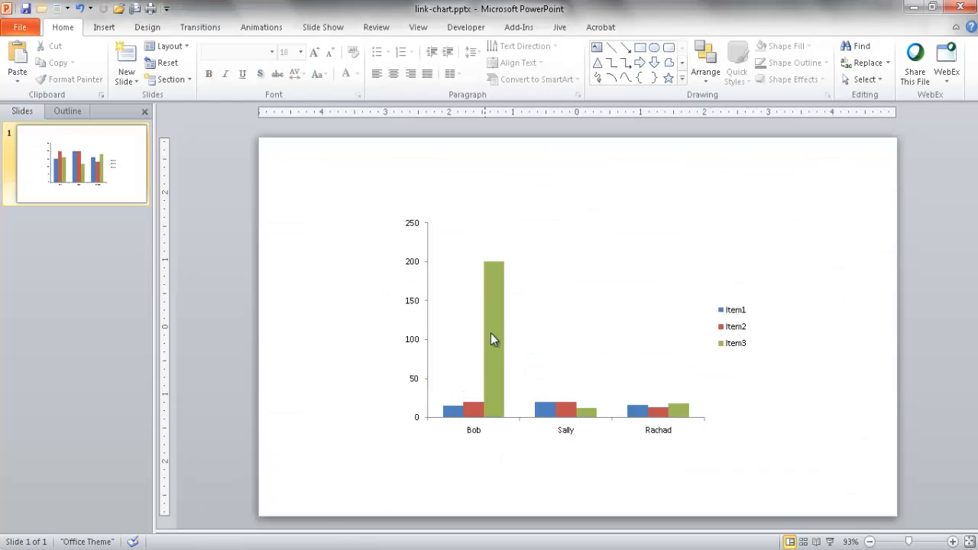
{"action": "mouse_move", "coordinate": [495, 316]}
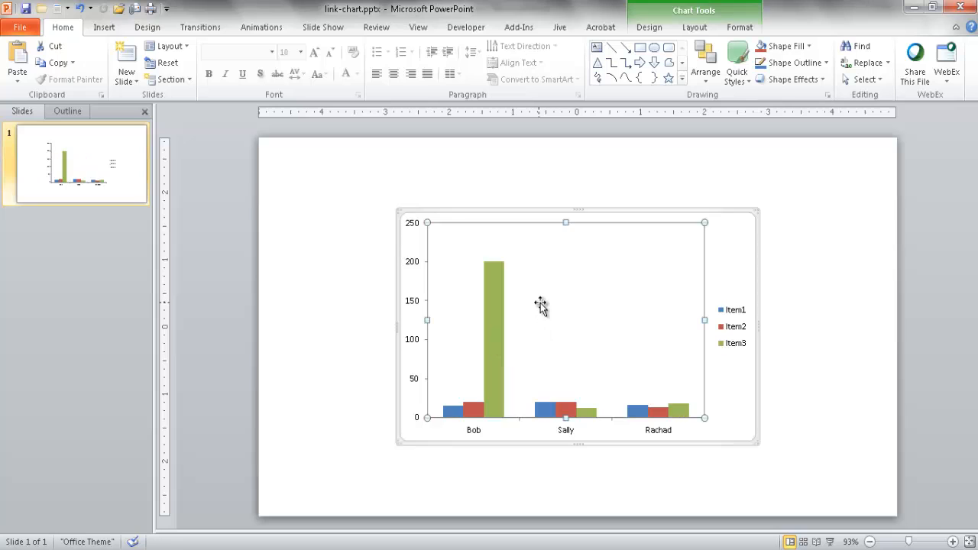
{"action": "mouse_move", "coordinate": [519, 210]}
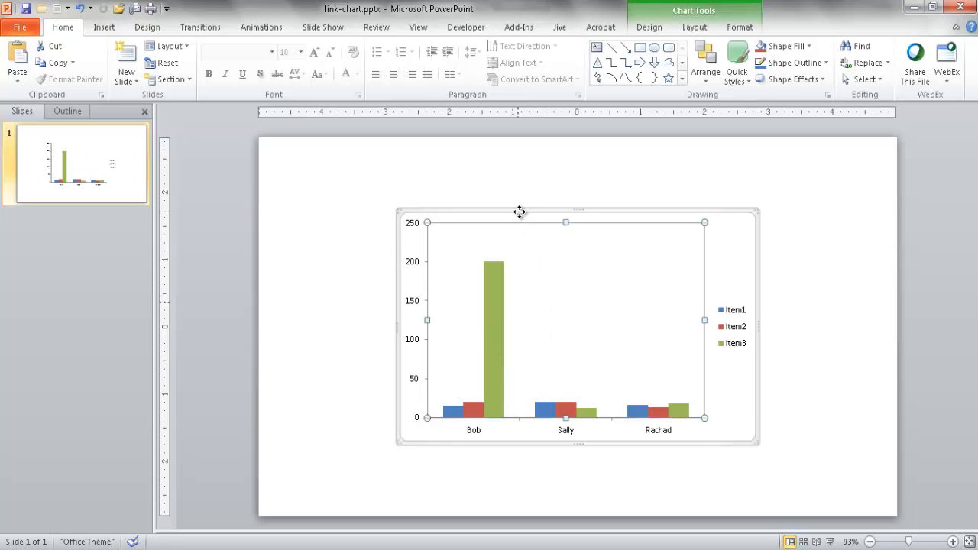
Return to the Excel workbook after confirming the slide chart shows the 200 bar.
{"action": "key", "text": "Delete"}
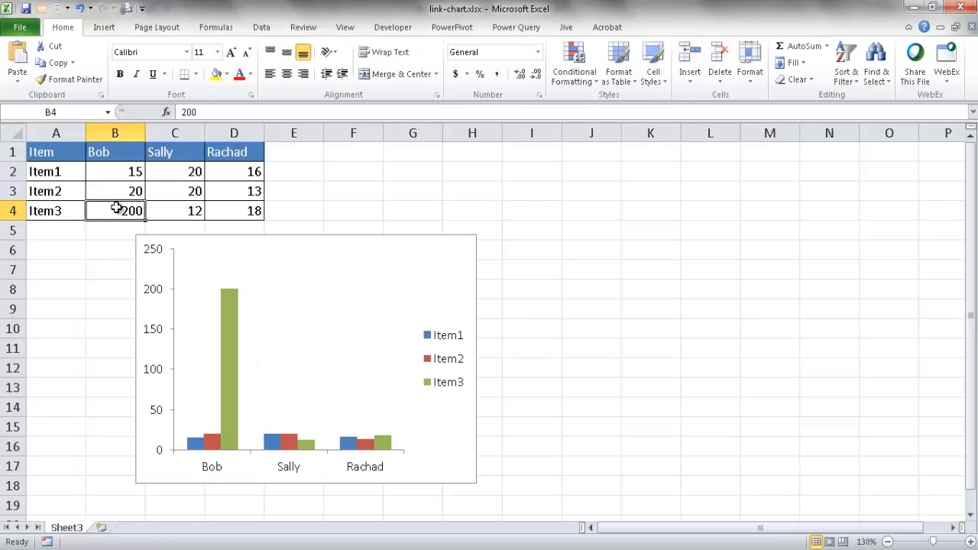
Set Bob's Item3 value back to 15 so the chart bars return to normal.
{"action": "type", "text": "1"}
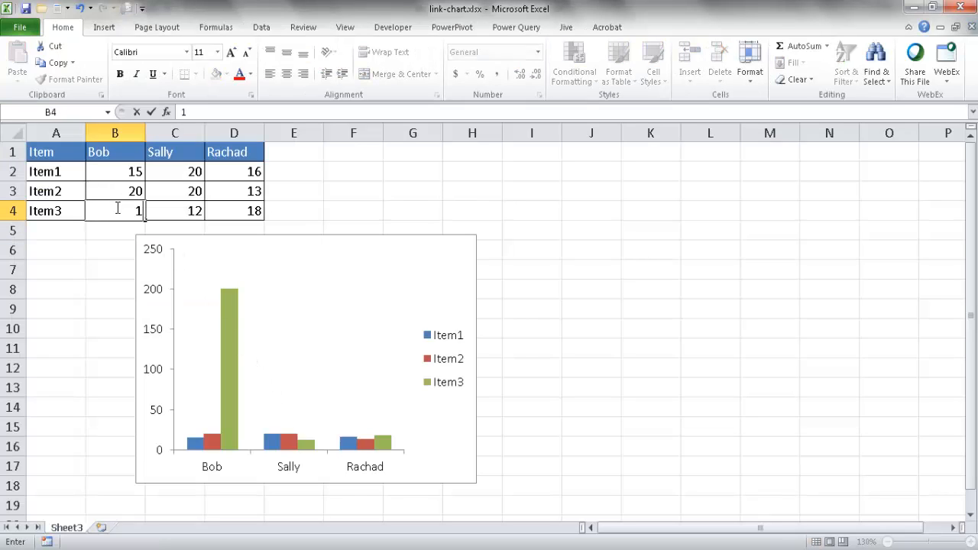
{"action": "type", "text": "15"}
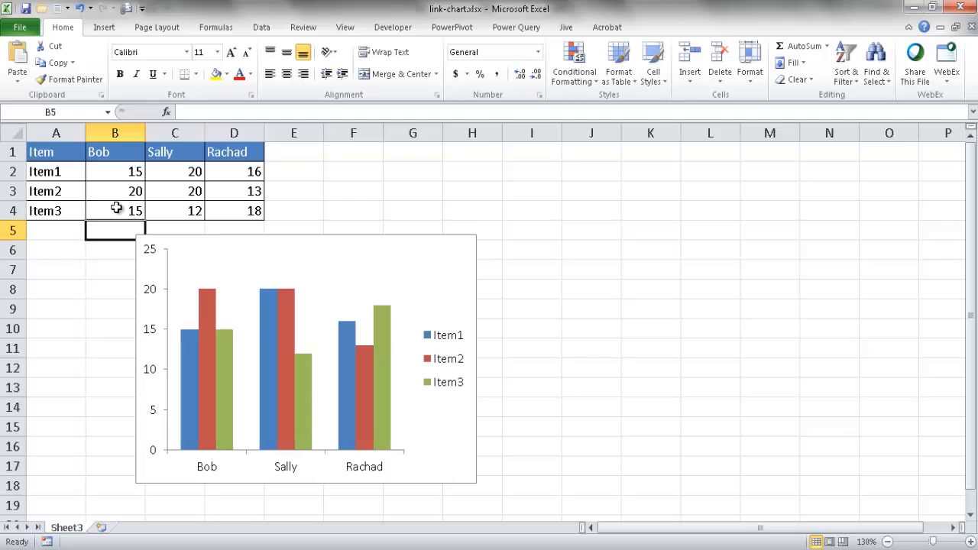
{"action": "mouse_move", "coordinate": [243, 241]}
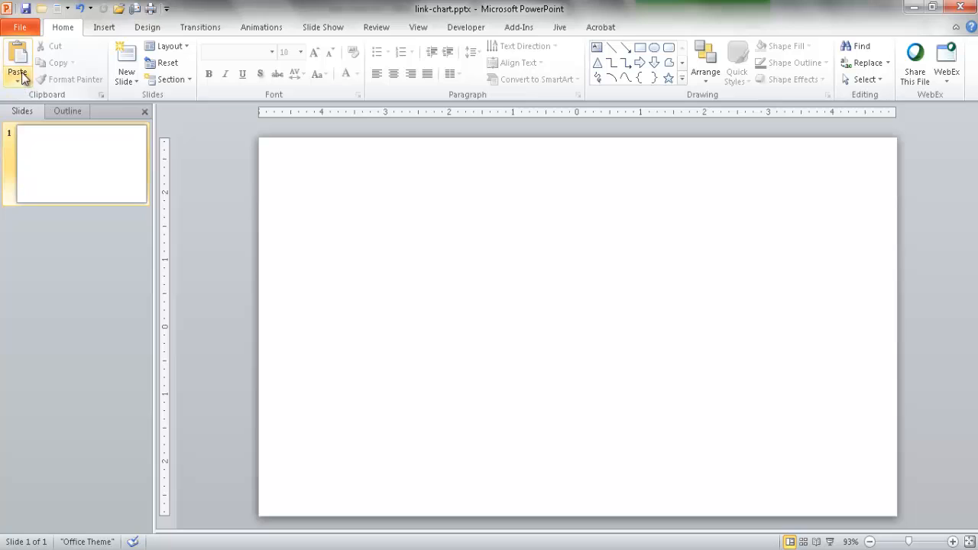
Paste the Excel chart onto the slide with Keep Source Formatting & Link Data.
{"action": "left_click", "coordinate": [17, 73]}
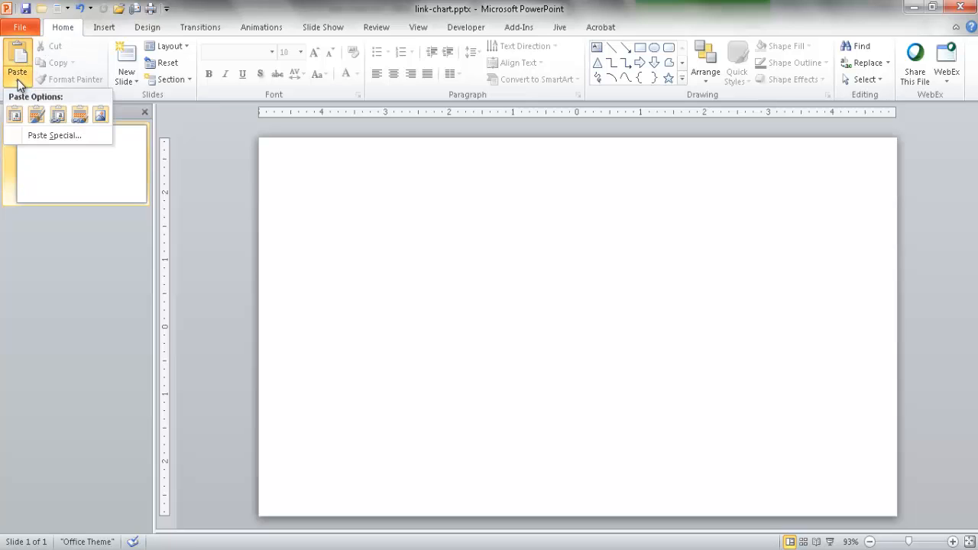
{"action": "left_click", "coordinate": [58, 113]}
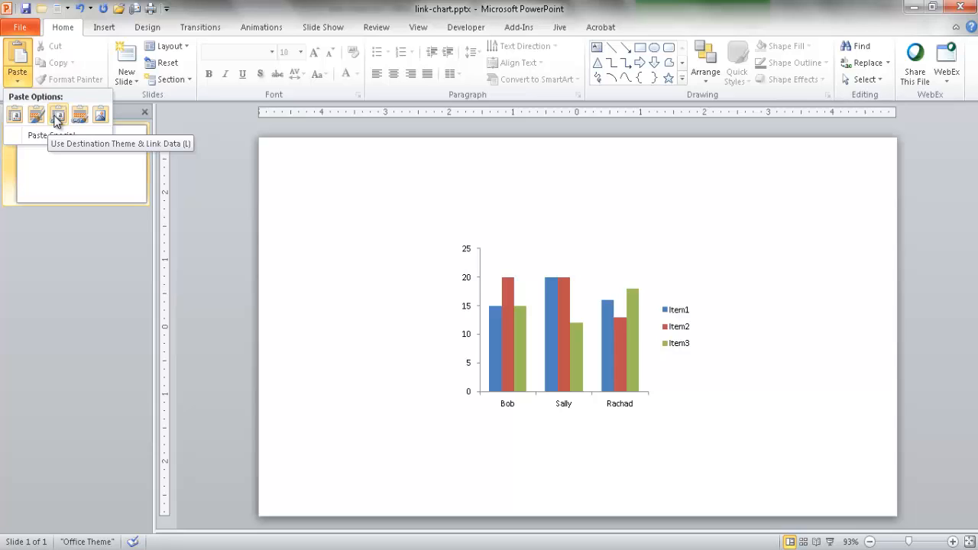
{"action": "mouse_move", "coordinate": [79, 114]}
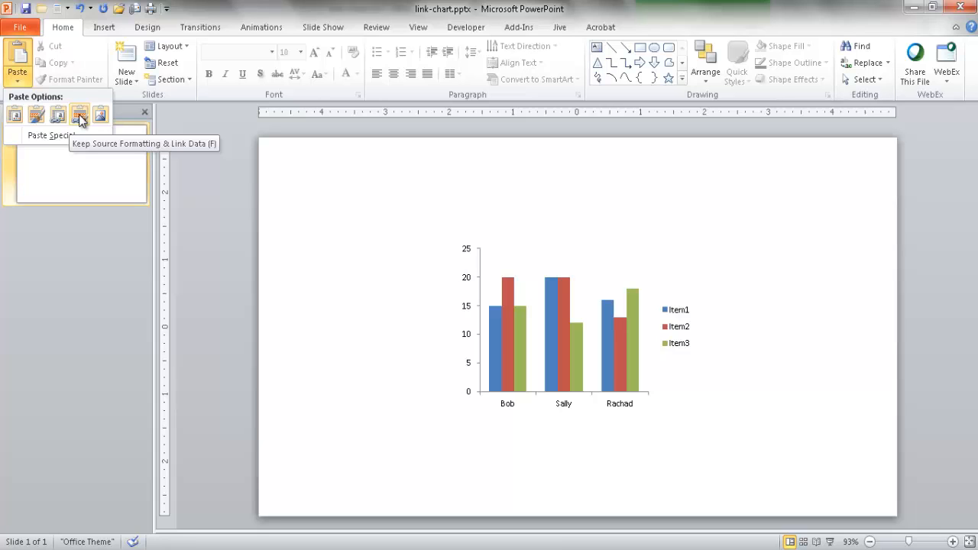
{"action": "left_click", "coordinate": [80, 113]}
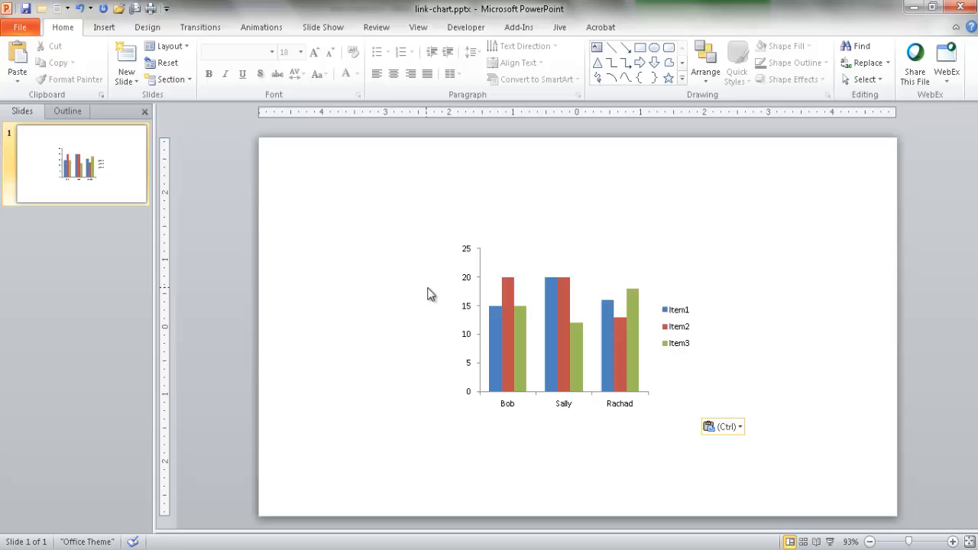
{"action": "mouse_move", "coordinate": [797, 185]}
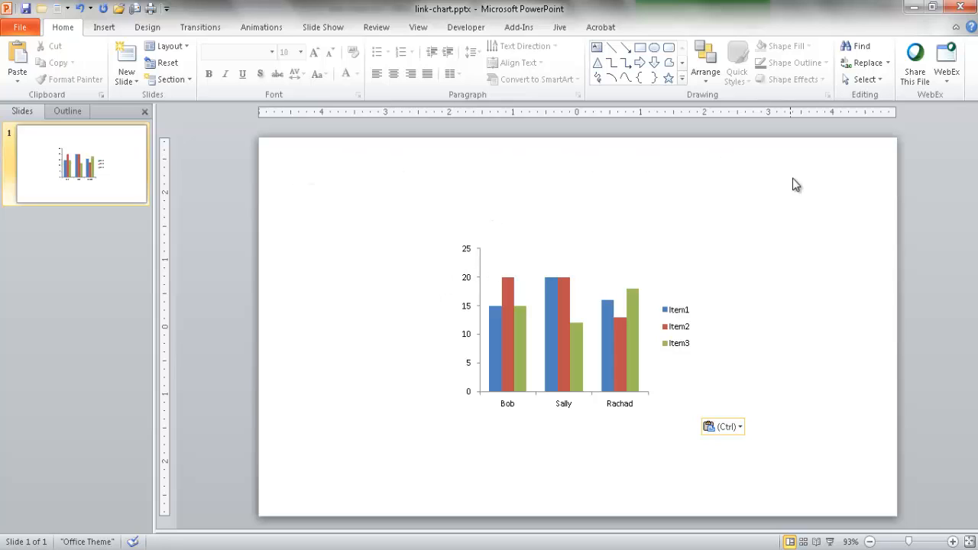
{"action": "mouse_move", "coordinate": [362, 214]}
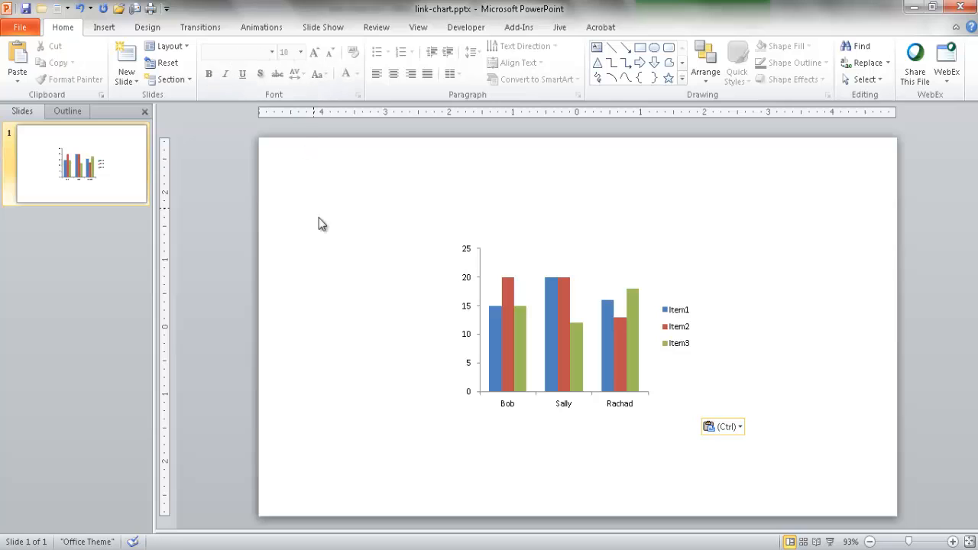
Apply the green Austin design theme to the slide.
{"action": "left_click", "coordinate": [147, 27]}
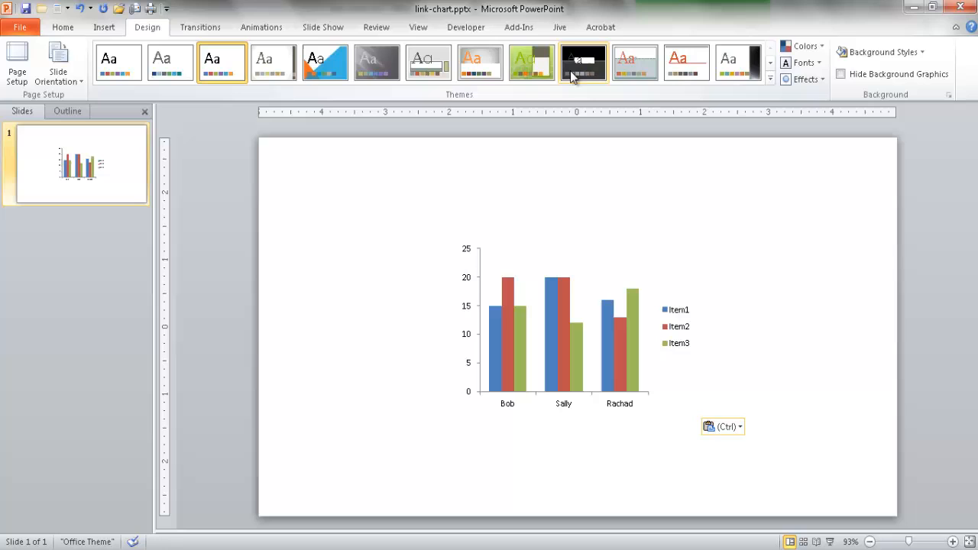
{"action": "left_click", "coordinate": [531, 63]}
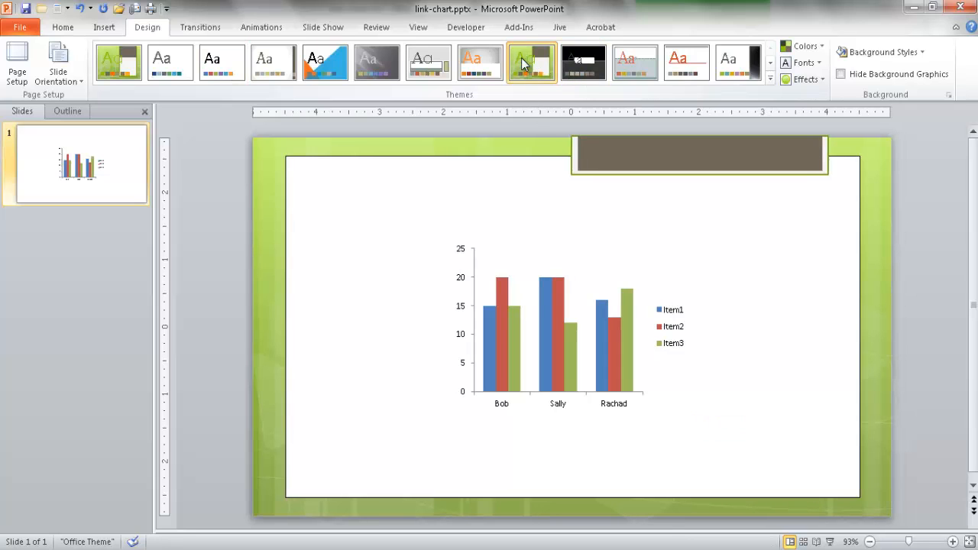
{"action": "left_click", "coordinate": [532, 63]}
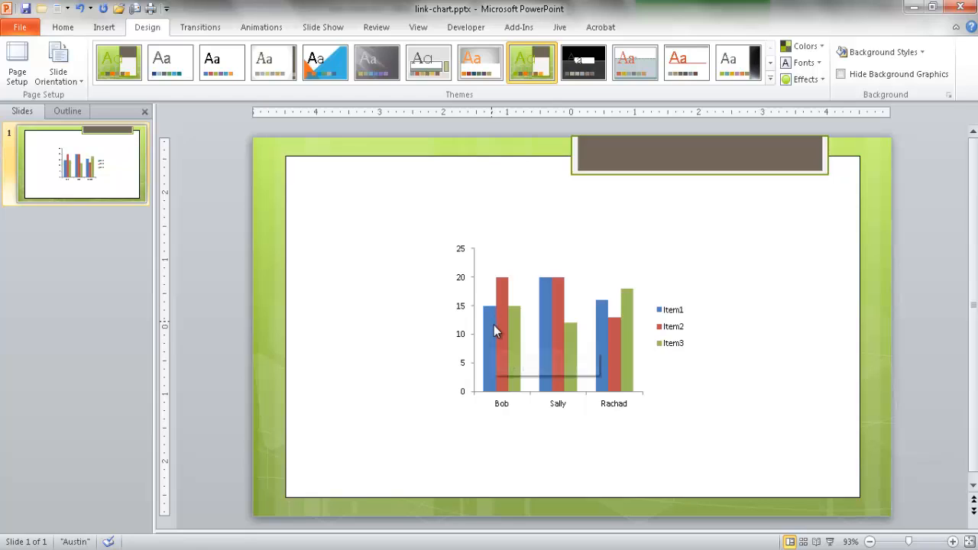
{"action": "mouse_move", "coordinate": [495, 330]}
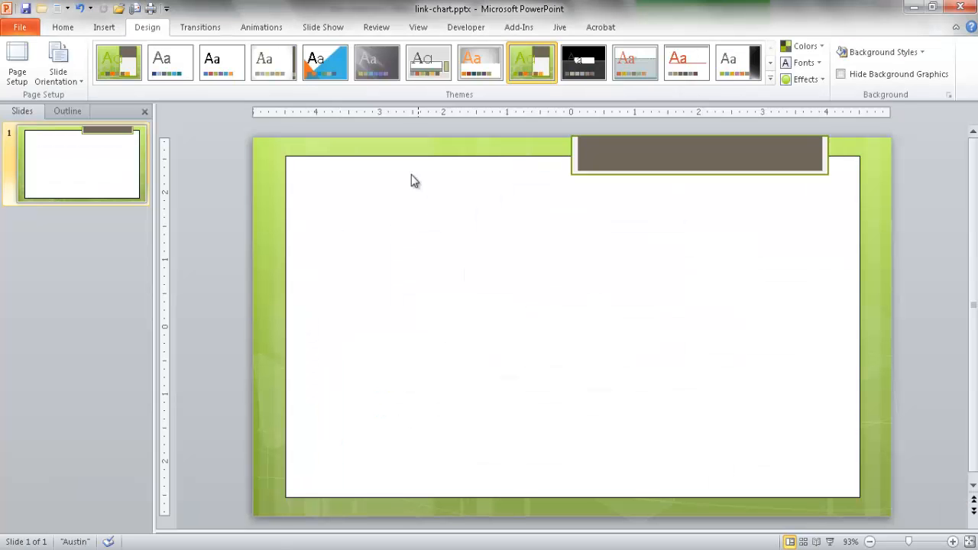
Paste the chart with Use Destination Theme & Link Data so it takes the Austin colours.
{"action": "left_click", "coordinate": [62, 27]}
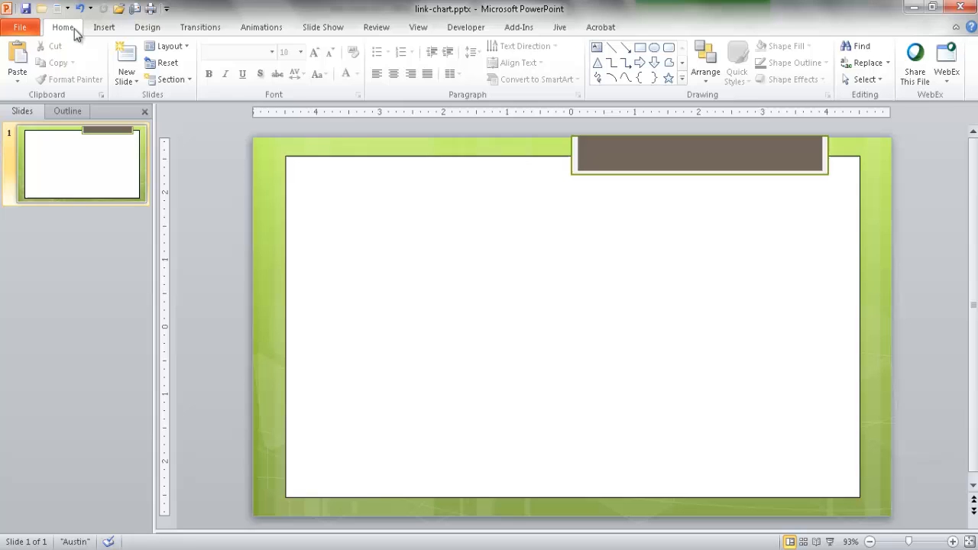
{"action": "left_click", "coordinate": [17, 80]}
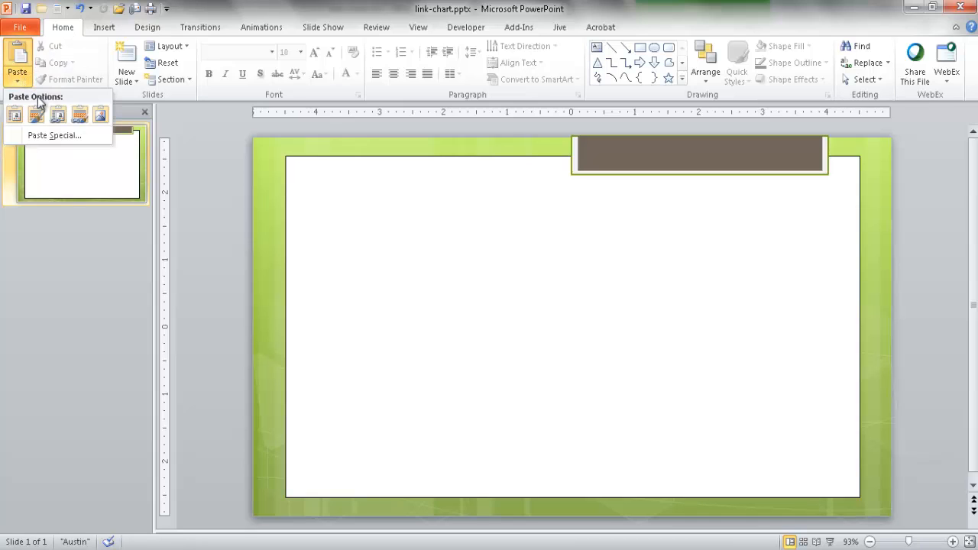
{"action": "mouse_move", "coordinate": [80, 113]}
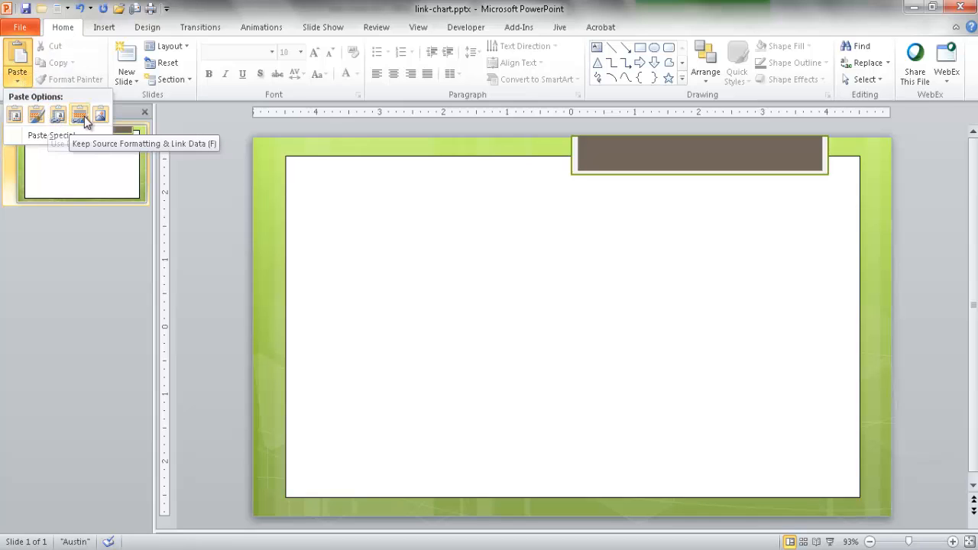
{"action": "left_click", "coordinate": [36, 113]}
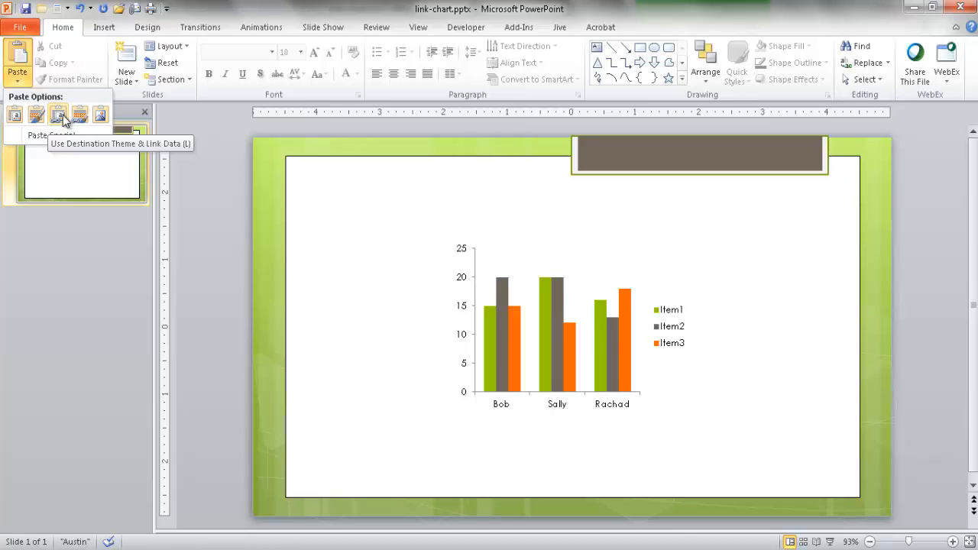
{"action": "left_click", "coordinate": [58, 115]}
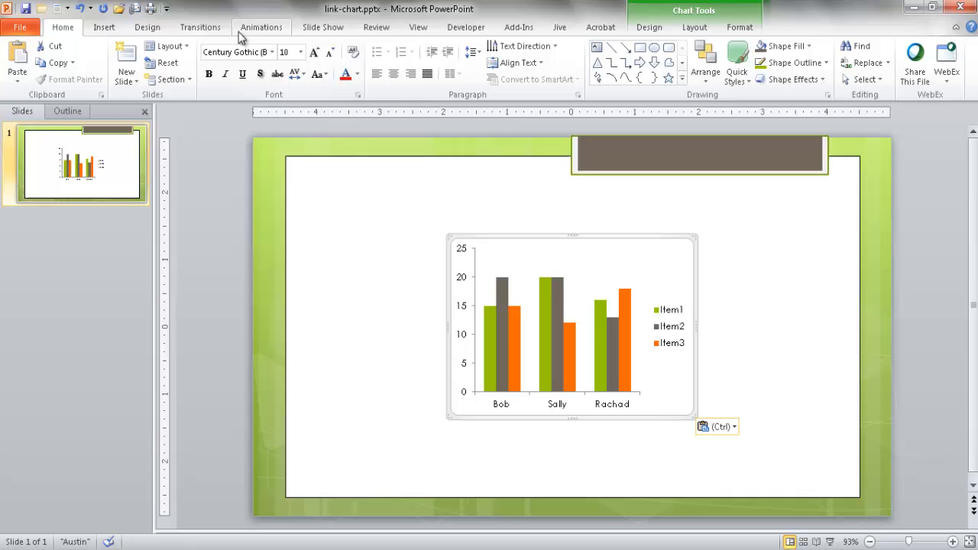
{"action": "left_click", "coordinate": [147, 28]}
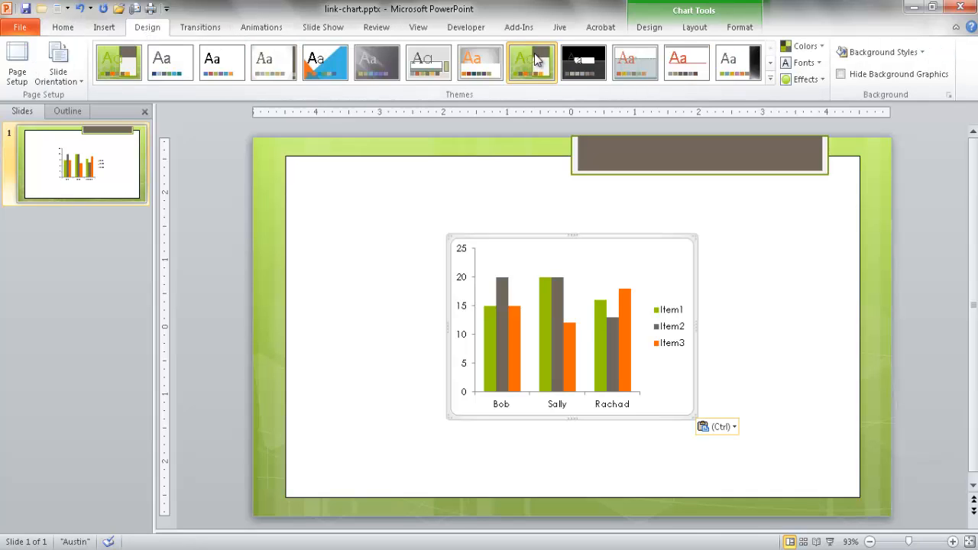
{"action": "mouse_move", "coordinate": [531, 63]}
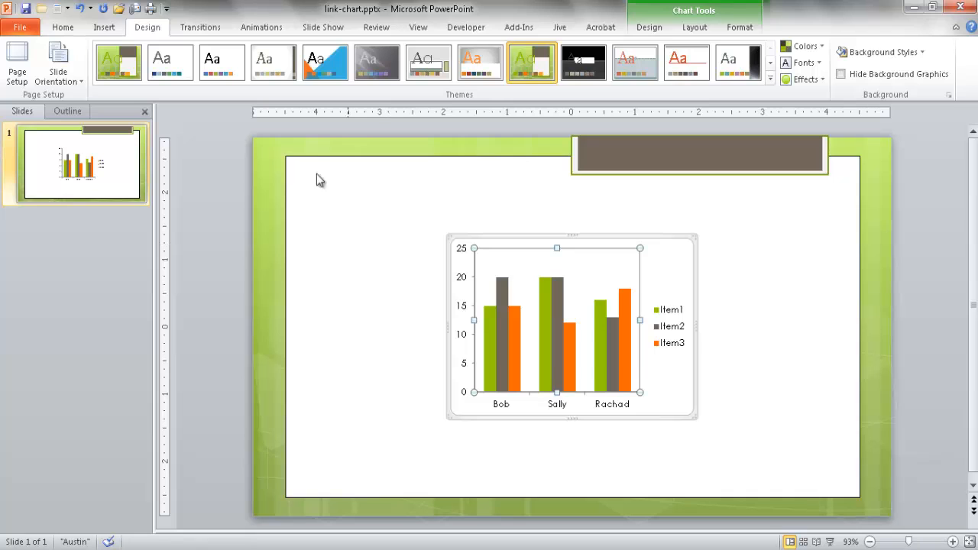
Return to the Home ribbon commands, leaving the themed linked chart in place.
{"action": "left_click", "coordinate": [62, 27]}
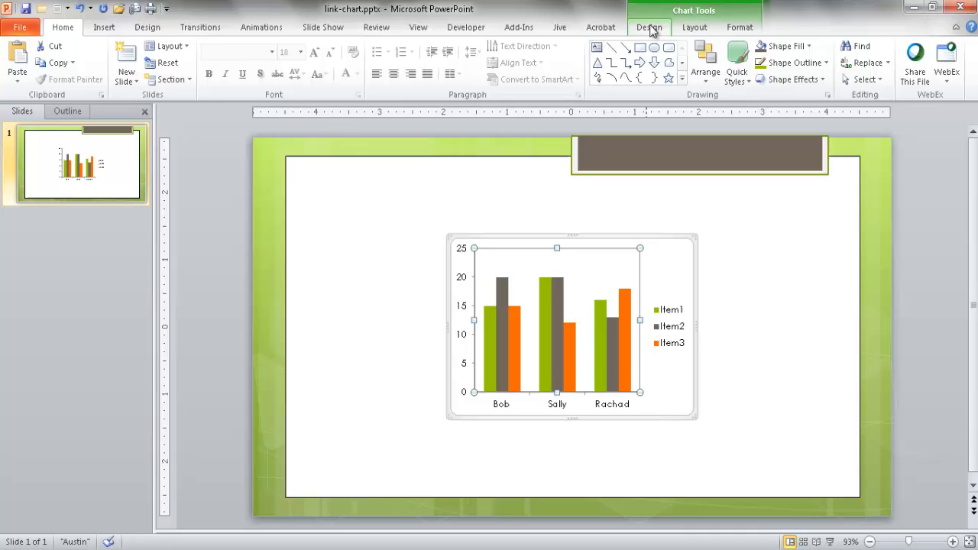
Show the Chart Tools Design commands with Refresh Data and Edit Data for the linked chart.
{"action": "left_click", "coordinate": [648, 28]}
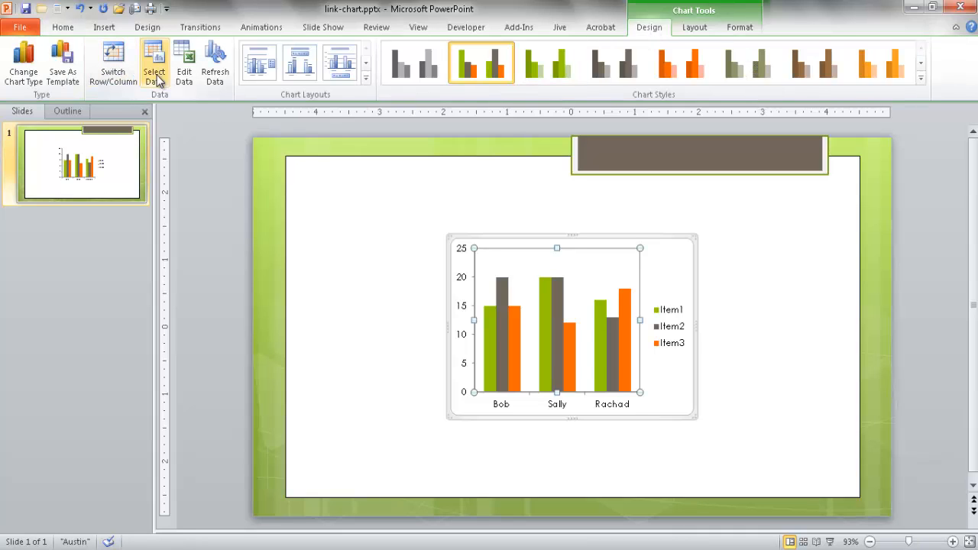
{"action": "mouse_move", "coordinate": [213, 64]}
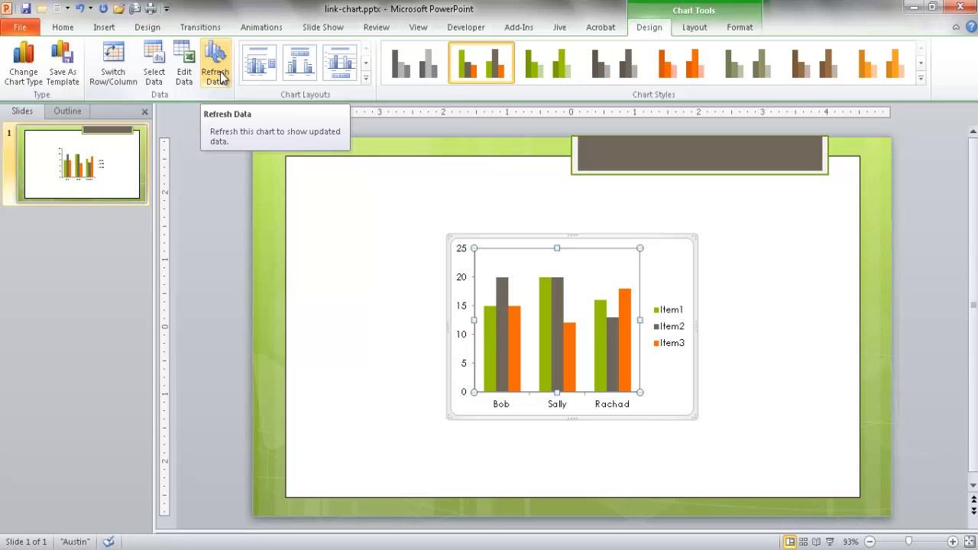
{"action": "mouse_move", "coordinate": [223, 82]}
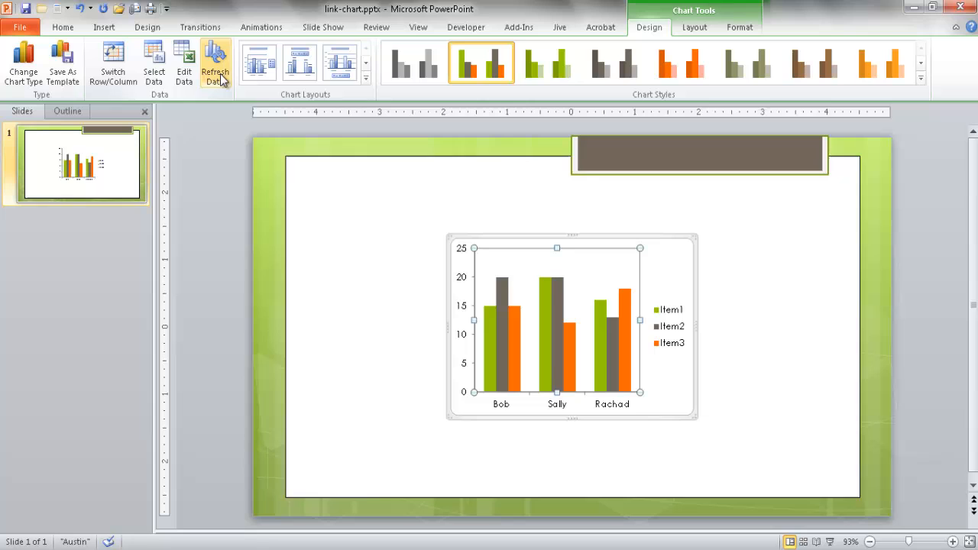
{"action": "mouse_move", "coordinate": [663, 379]}
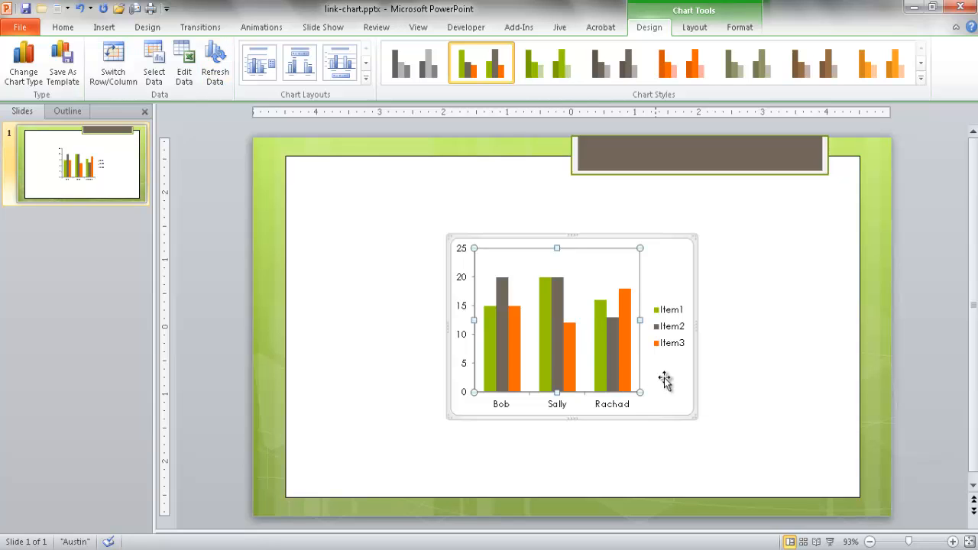
{"action": "mouse_move", "coordinate": [749, 354]}
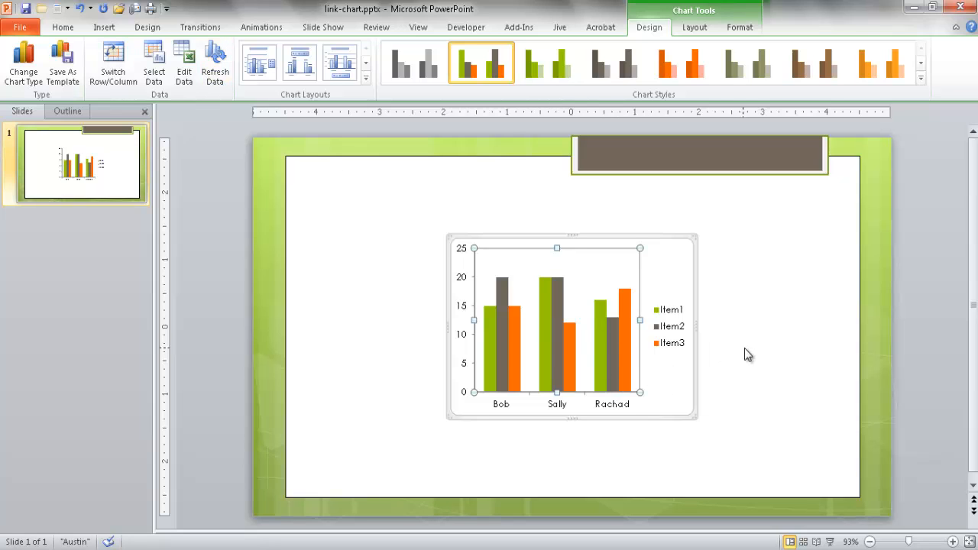
{"action": "mouse_move", "coordinate": [446, 170]}
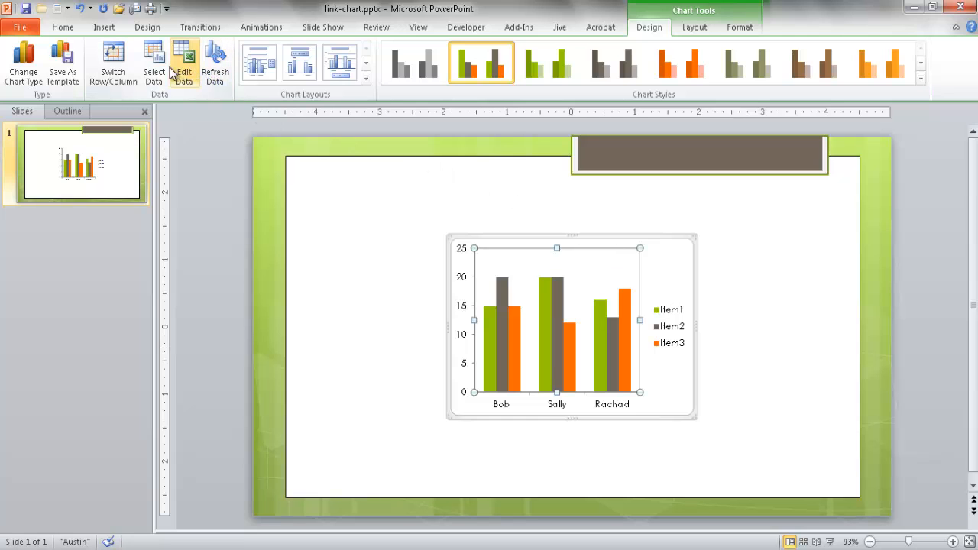
{"action": "mouse_move", "coordinate": [183, 61]}
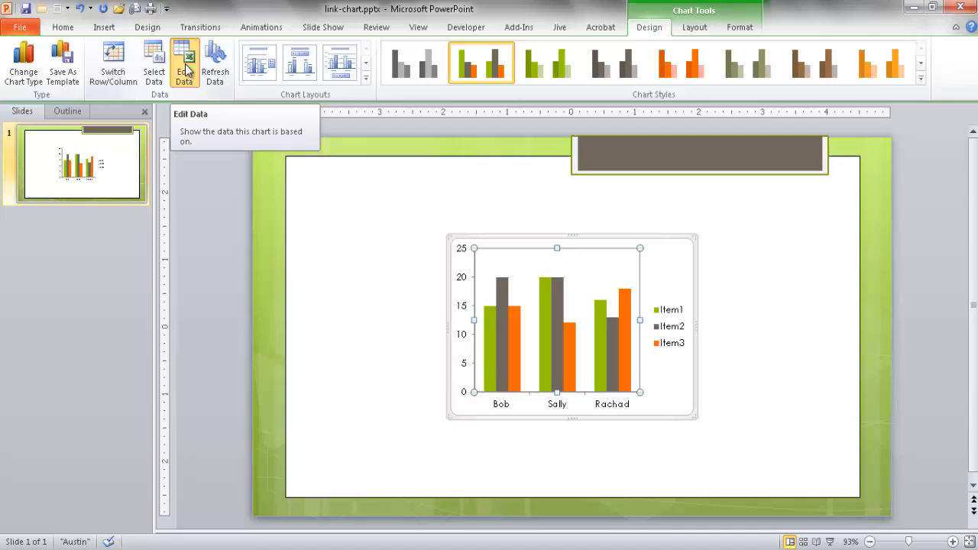
{"action": "left_click", "coordinate": [185, 64]}
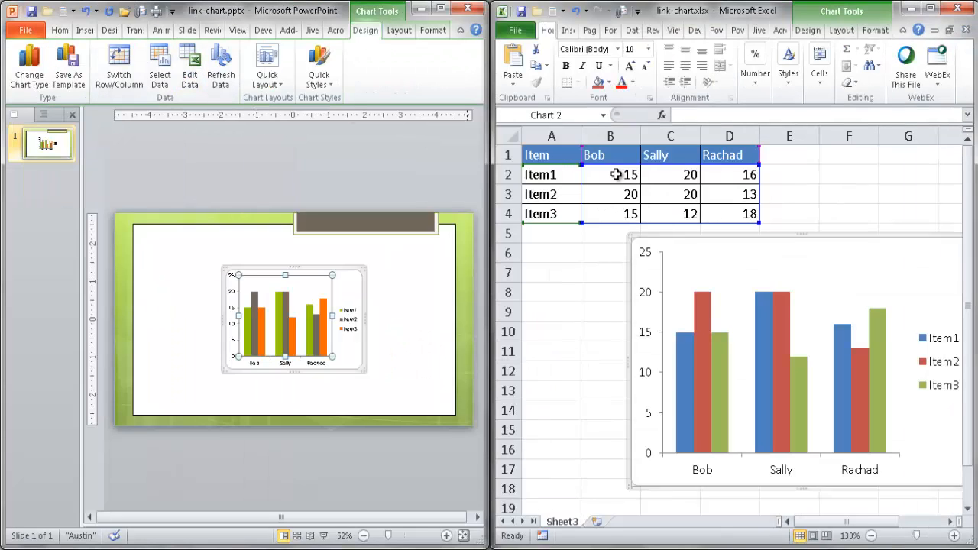
{"action": "mouse_move", "coordinate": [617, 214]}
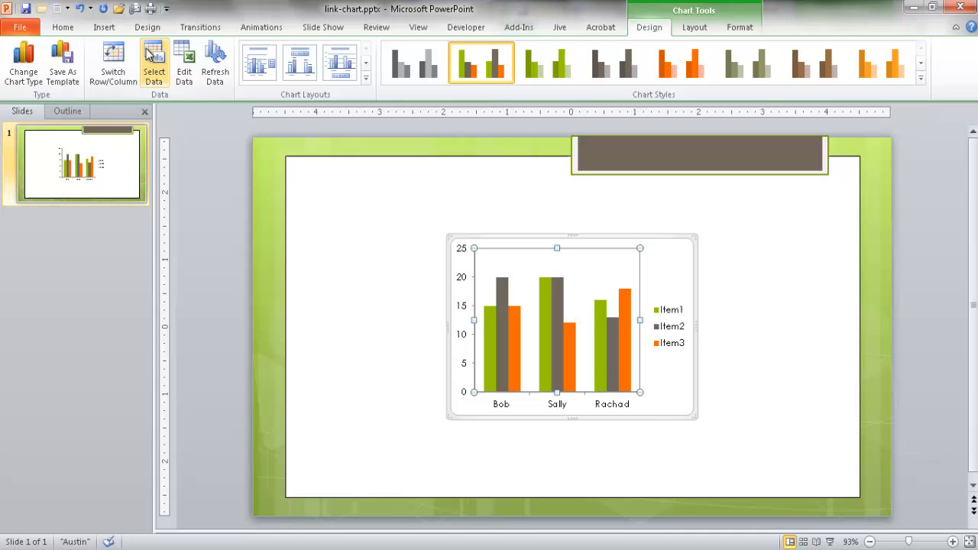
{"action": "mouse_move", "coordinate": [113, 61]}
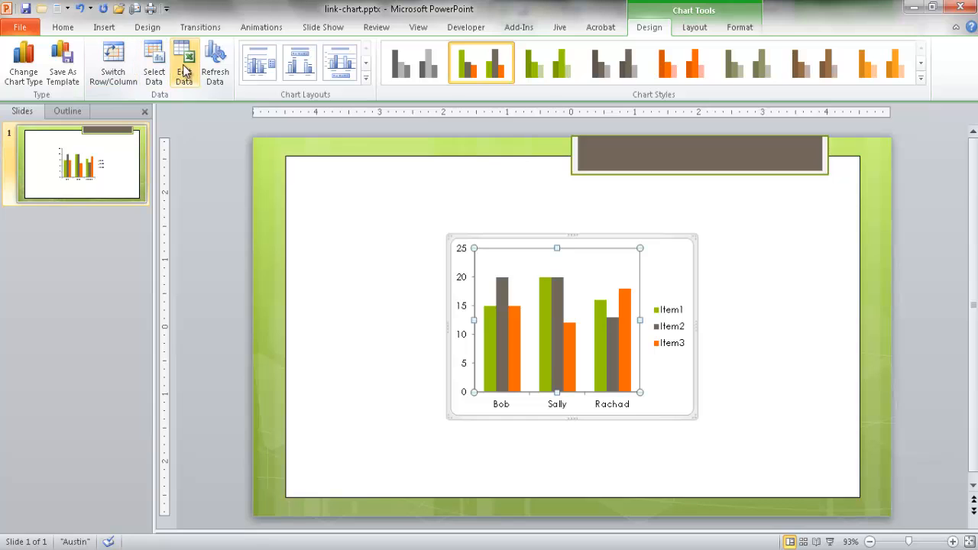
{"action": "mouse_move", "coordinate": [184, 63]}
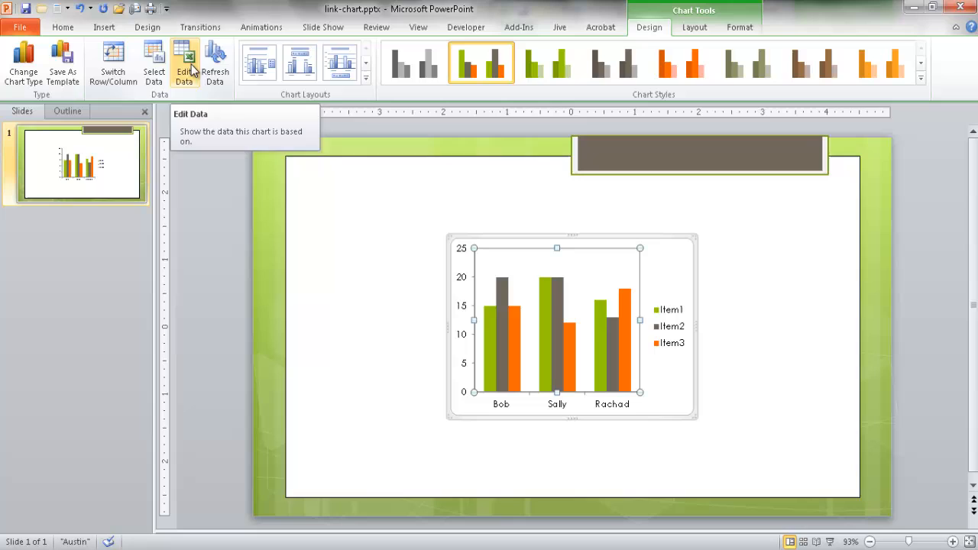
{"action": "mouse_move", "coordinate": [344, 241]}
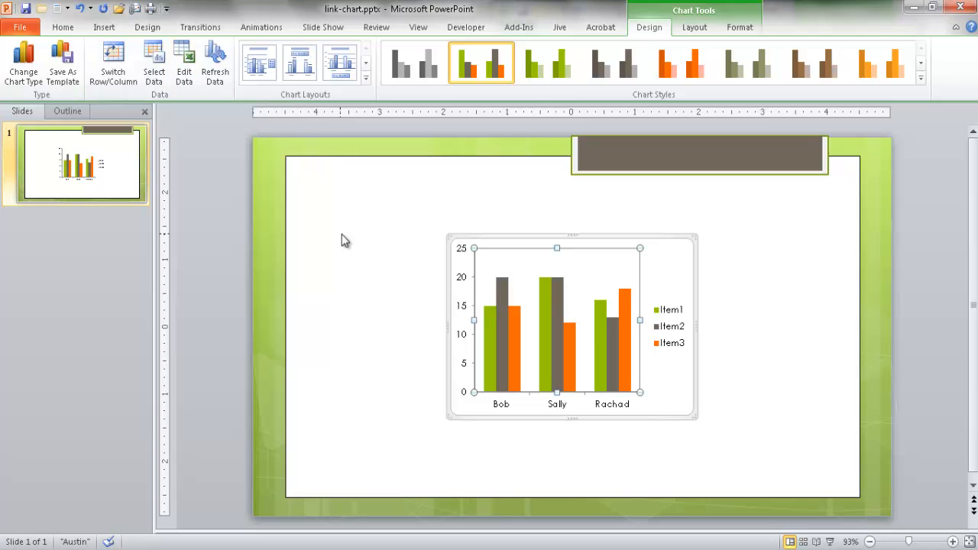